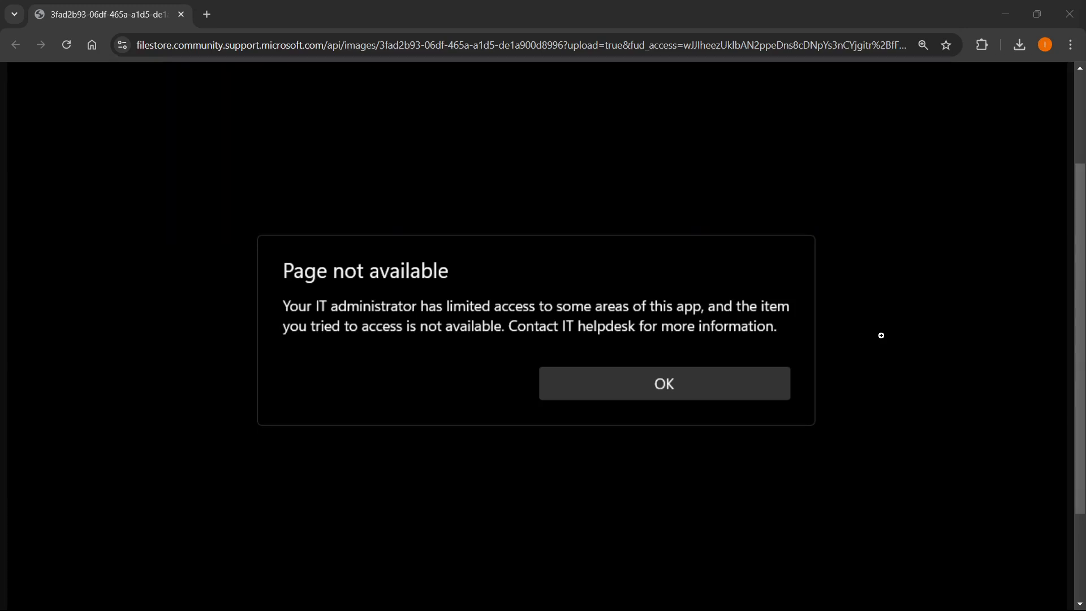
{"action": "mouse_move", "coordinate": [760, 278]}
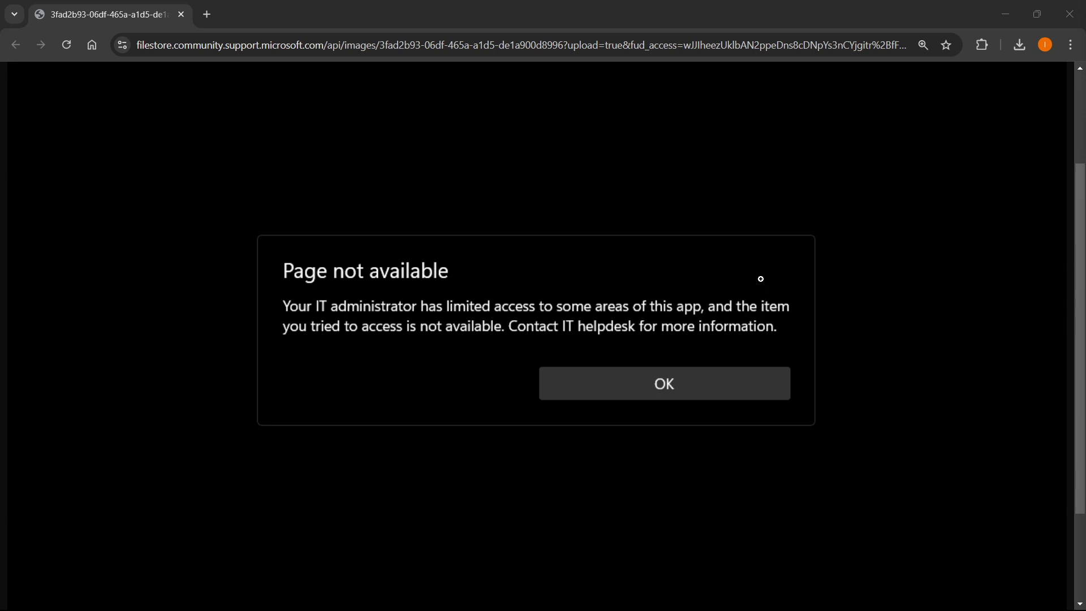
{"action": "mouse_move", "coordinate": [458, 250]}
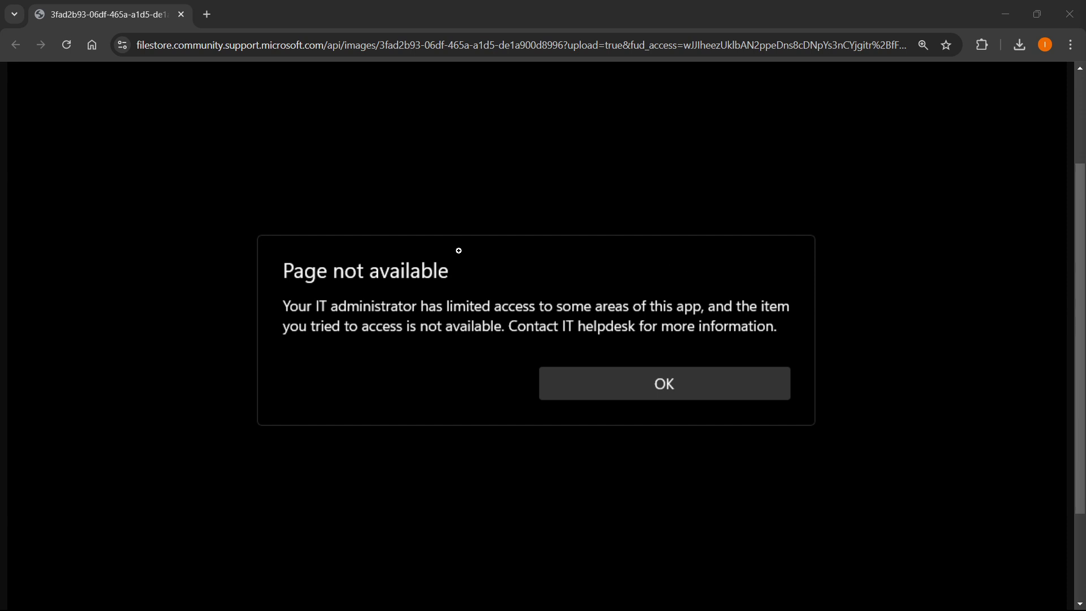
{"action": "mouse_move", "coordinate": [493, 246]}
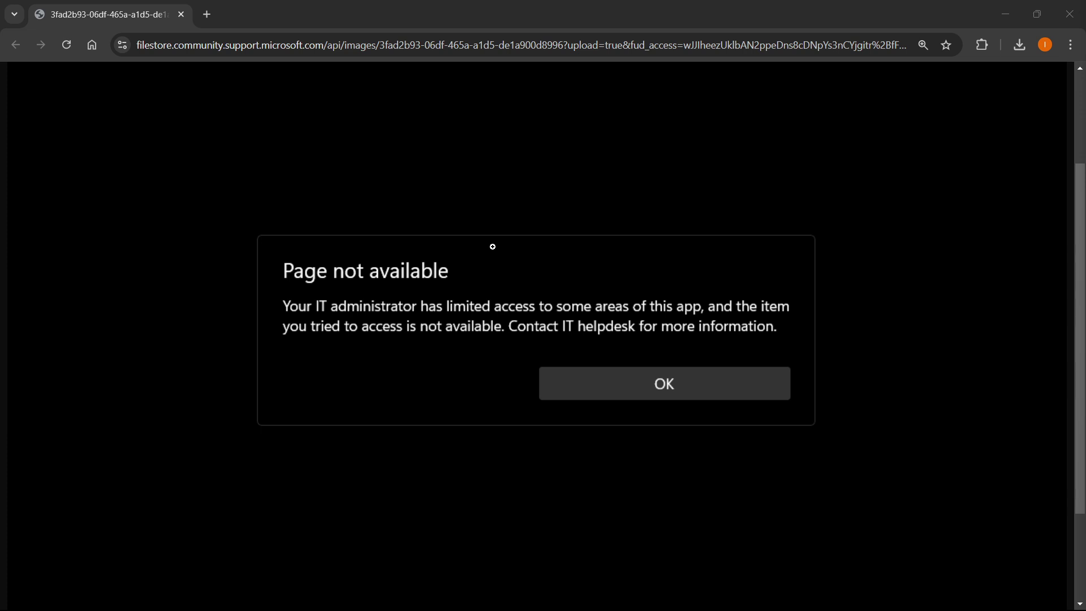
{"action": "mouse_move", "coordinate": [279, 279]}
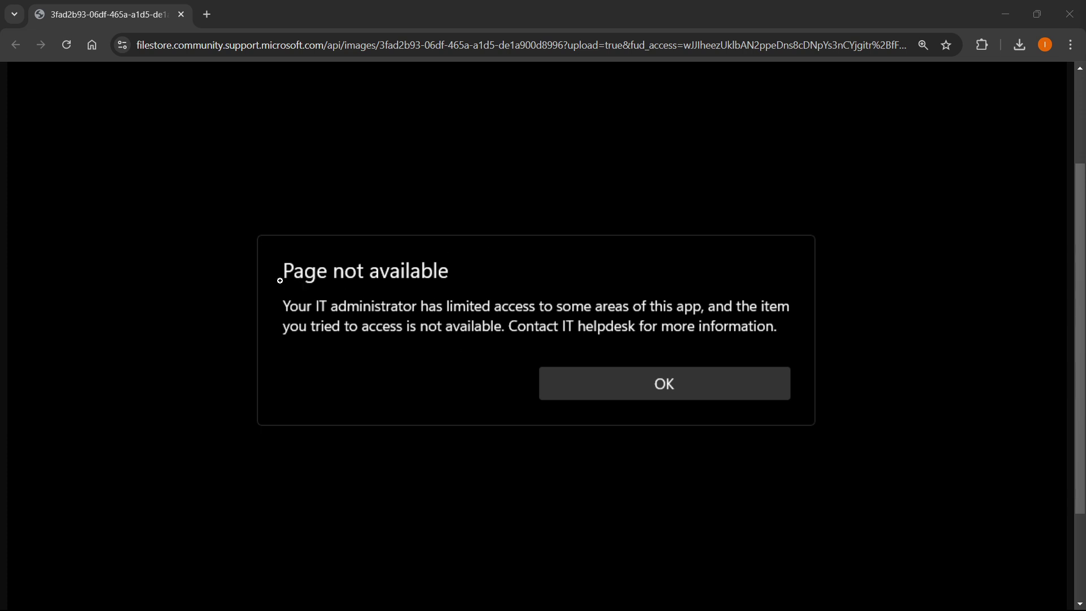
{"action": "mouse_move", "coordinate": [422, 308]}
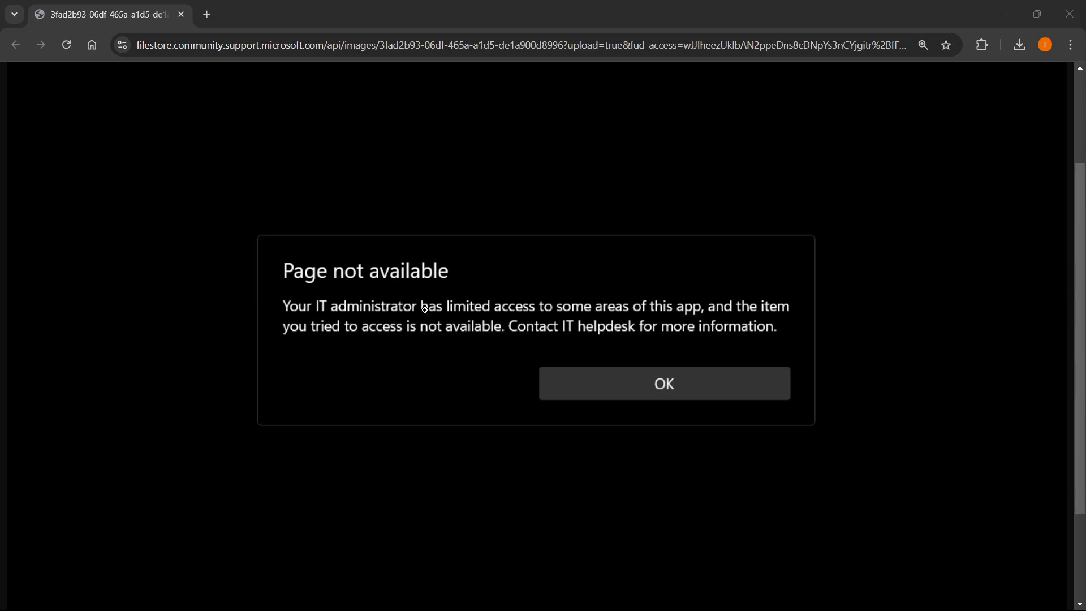
{"action": "mouse_move", "coordinate": [542, 316]}
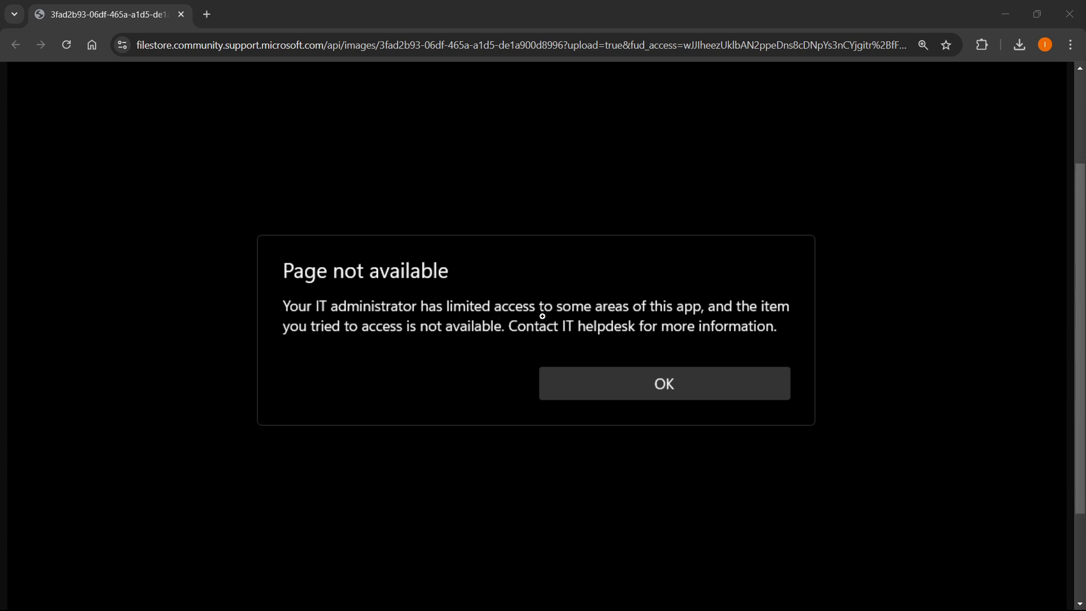
{"action": "mouse_move", "coordinate": [465, 320]}
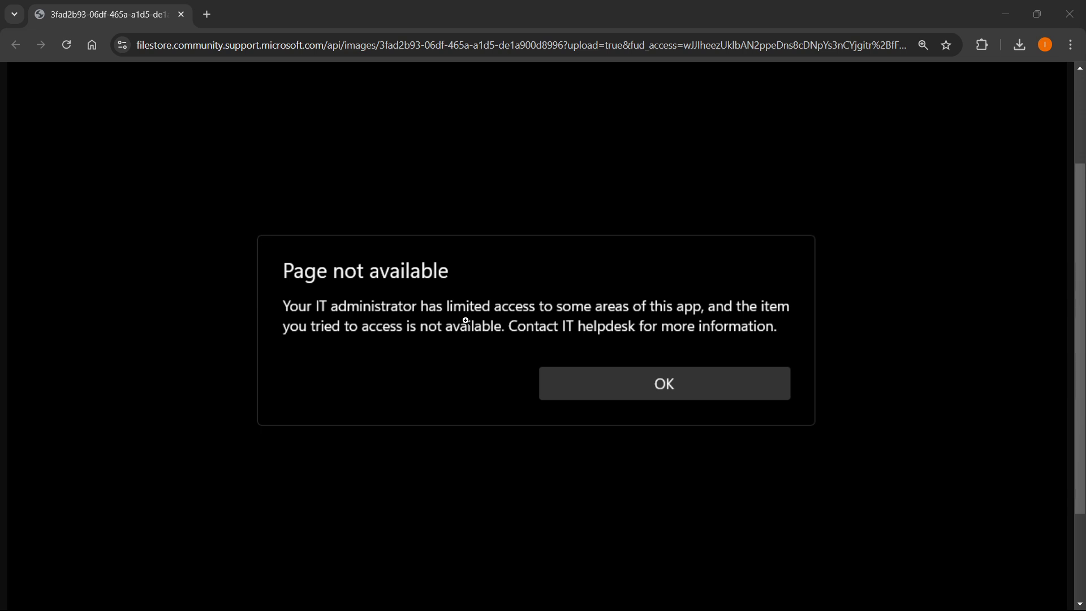
{"action": "mouse_move", "coordinate": [464, 345]}
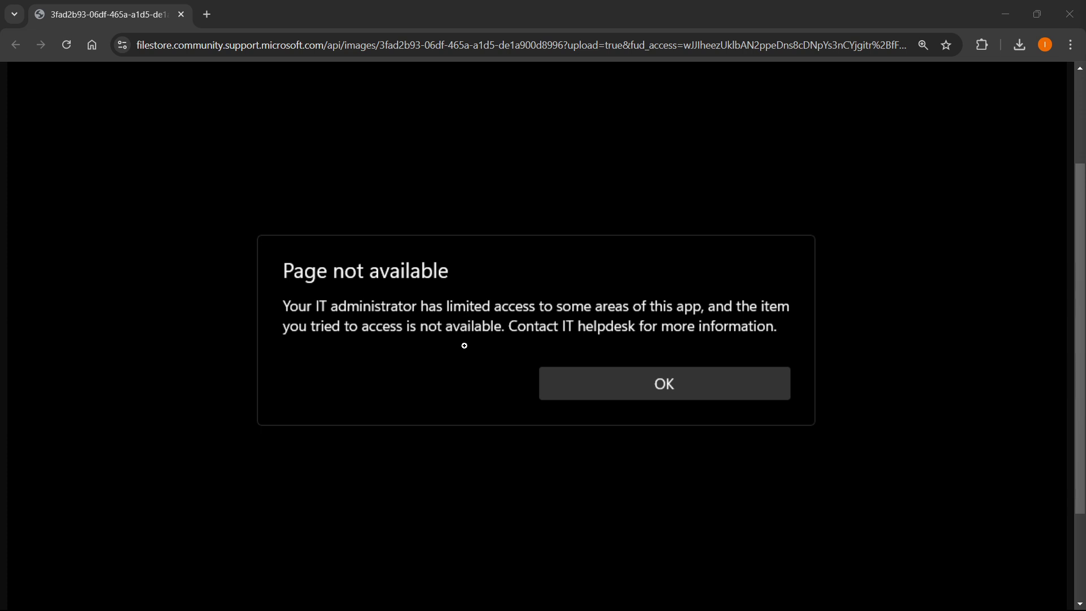
{"action": "mouse_move", "coordinate": [698, 347]}
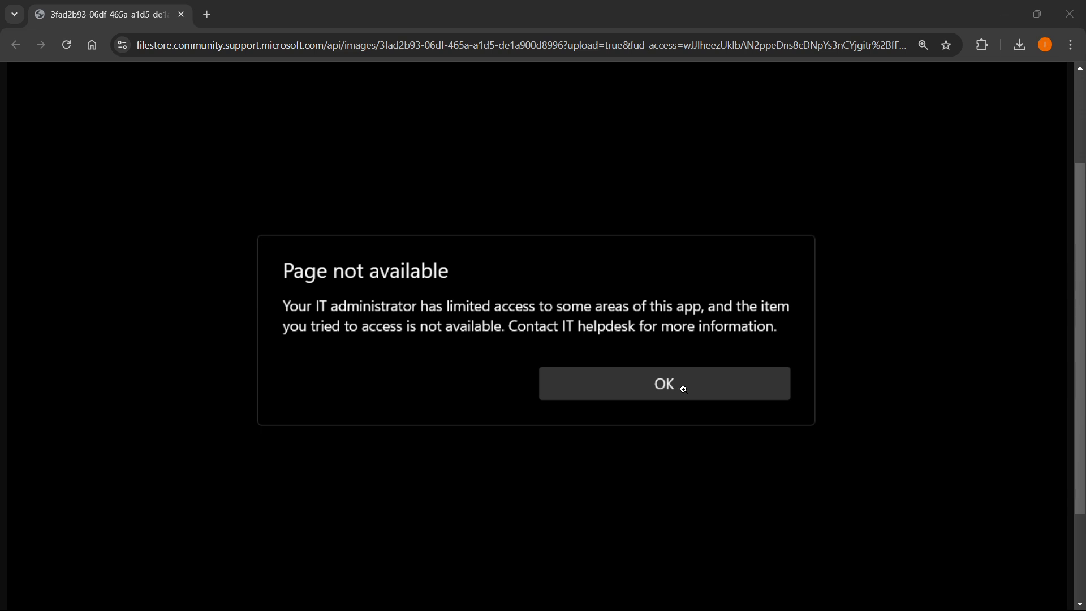
{"action": "mouse_move", "coordinate": [646, 362]}
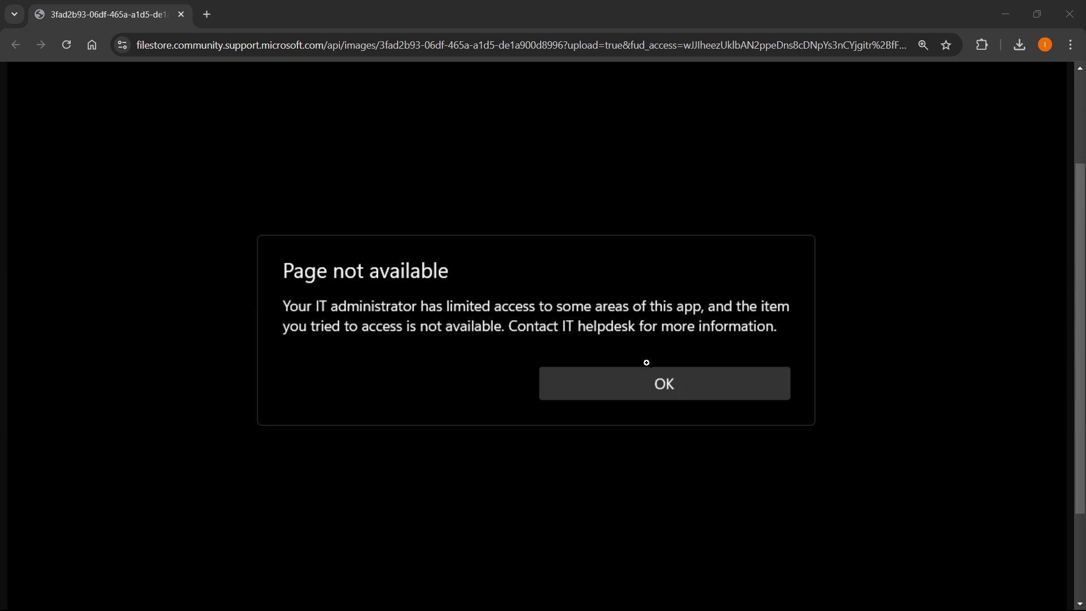
{"action": "mouse_move", "coordinate": [449, 594]}
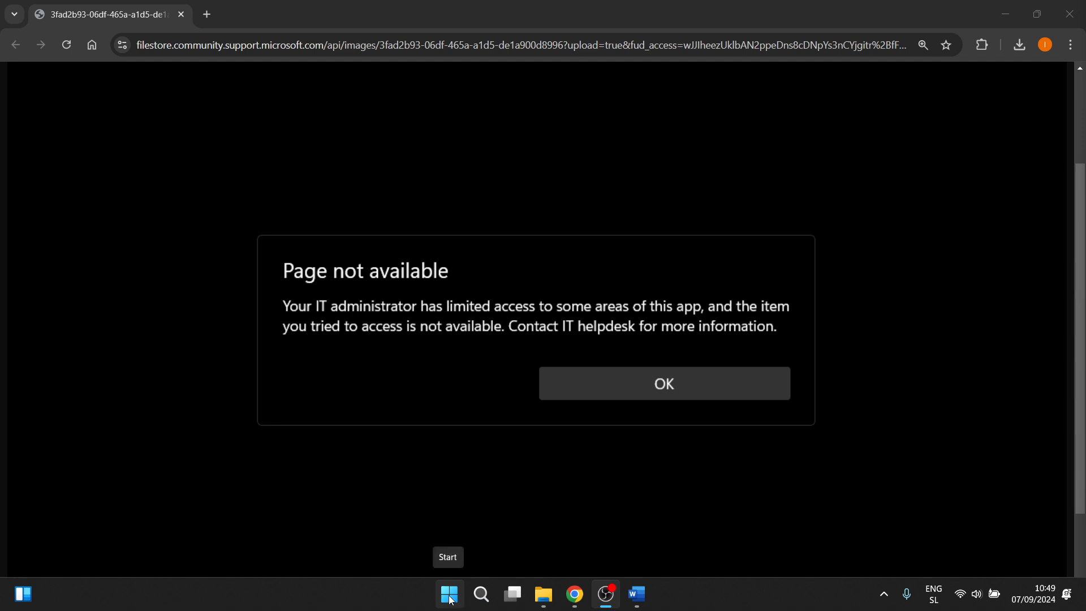
Search the Start menu for 'update' and open the Check for updates result
{"action": "left_click", "coordinate": [449, 594]}
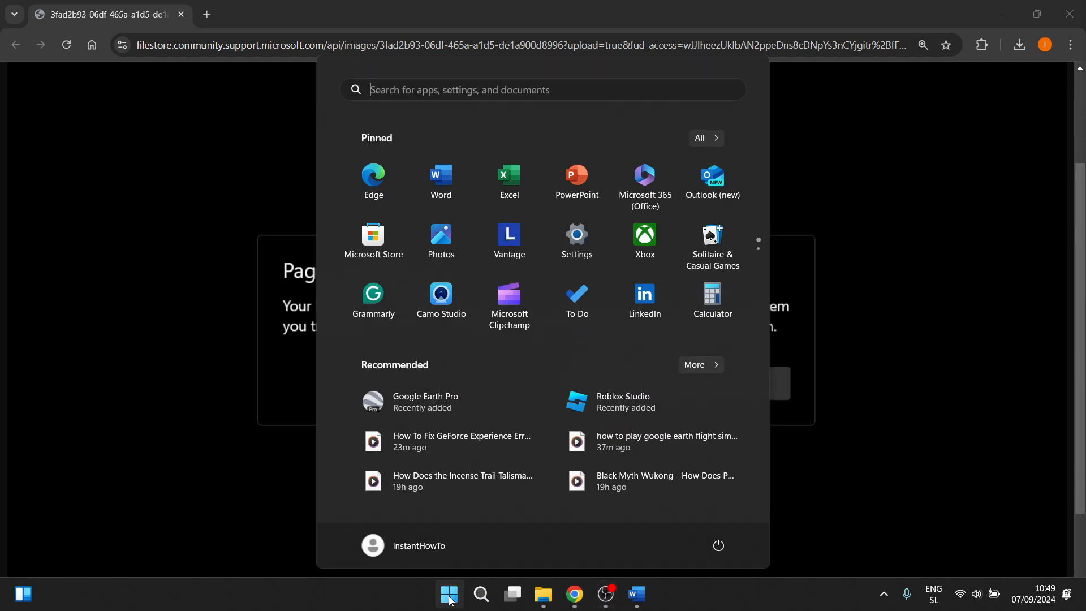
{"action": "type", "text": "update"}
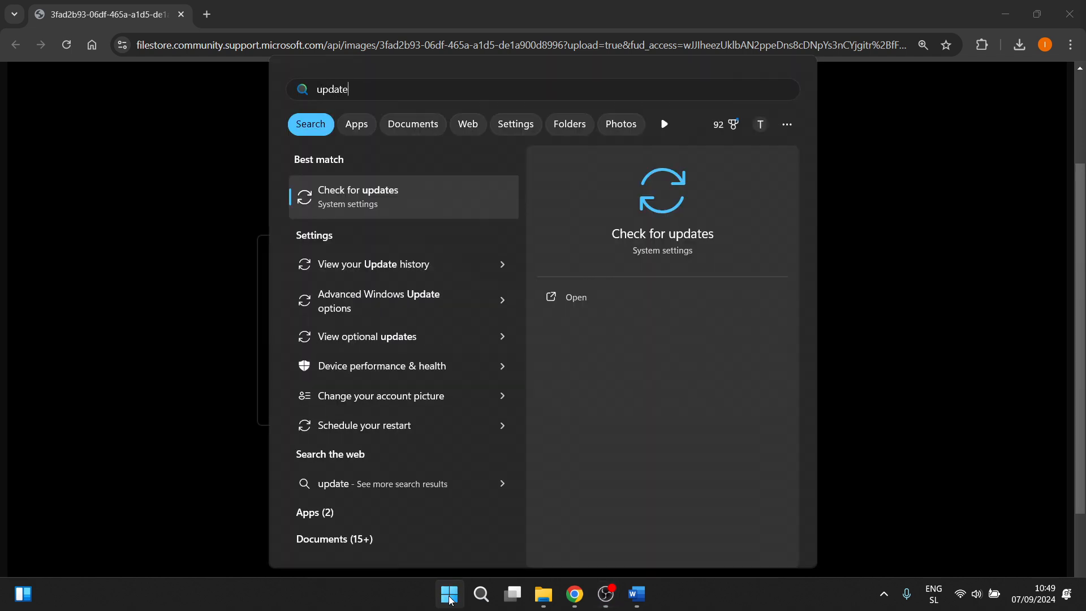
{"action": "mouse_move", "coordinate": [379, 200]}
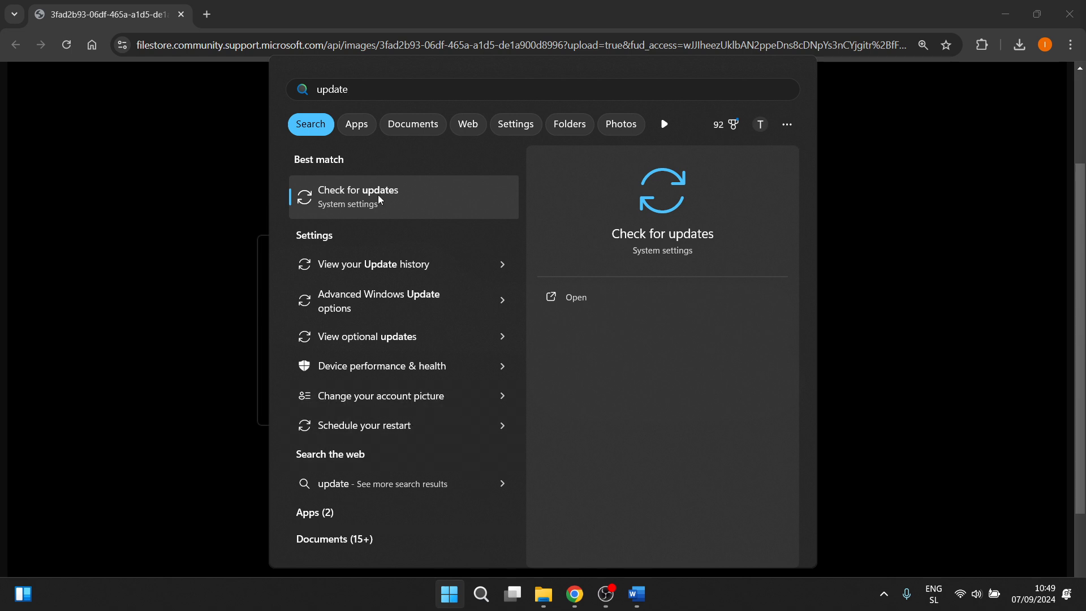
{"action": "left_click", "coordinate": [357, 196]}
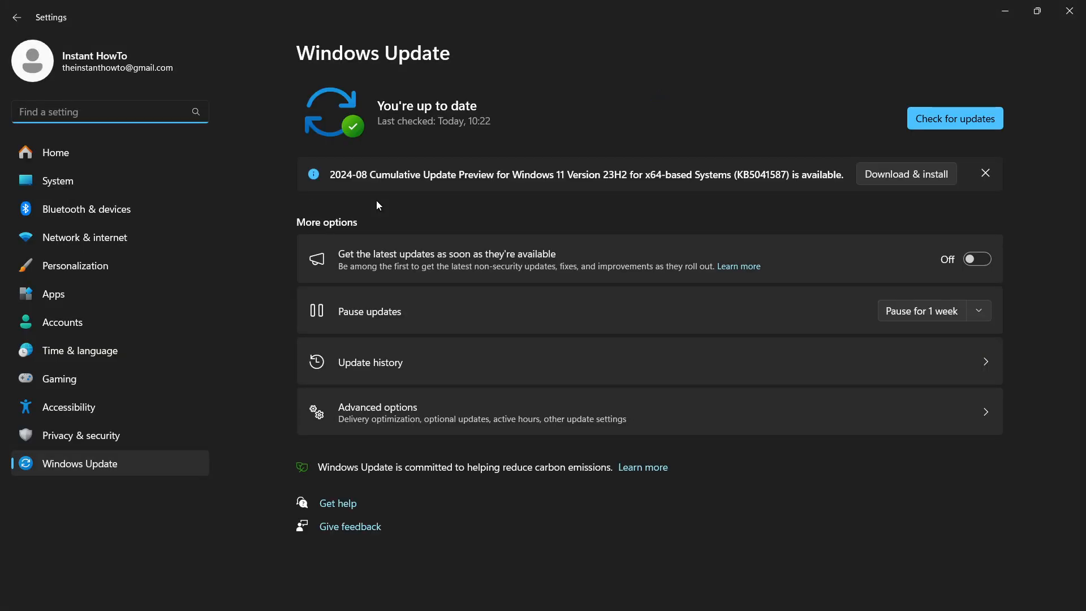
{"action": "mouse_move", "coordinate": [959, 123]}
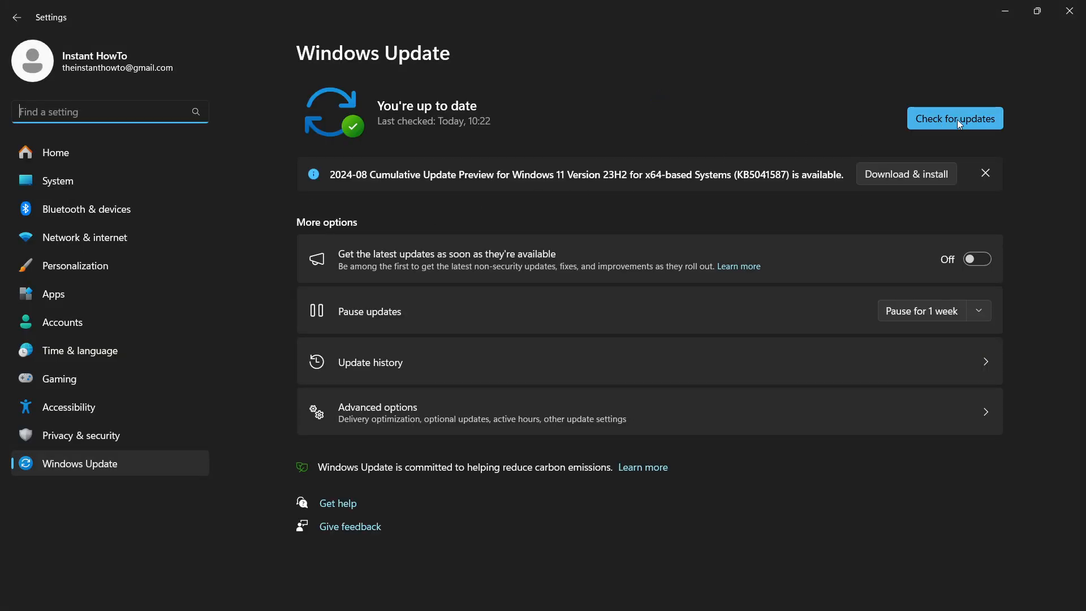
Run a fresh Check for updates on the Windows Update settings page
{"action": "left_click", "coordinate": [955, 117]}
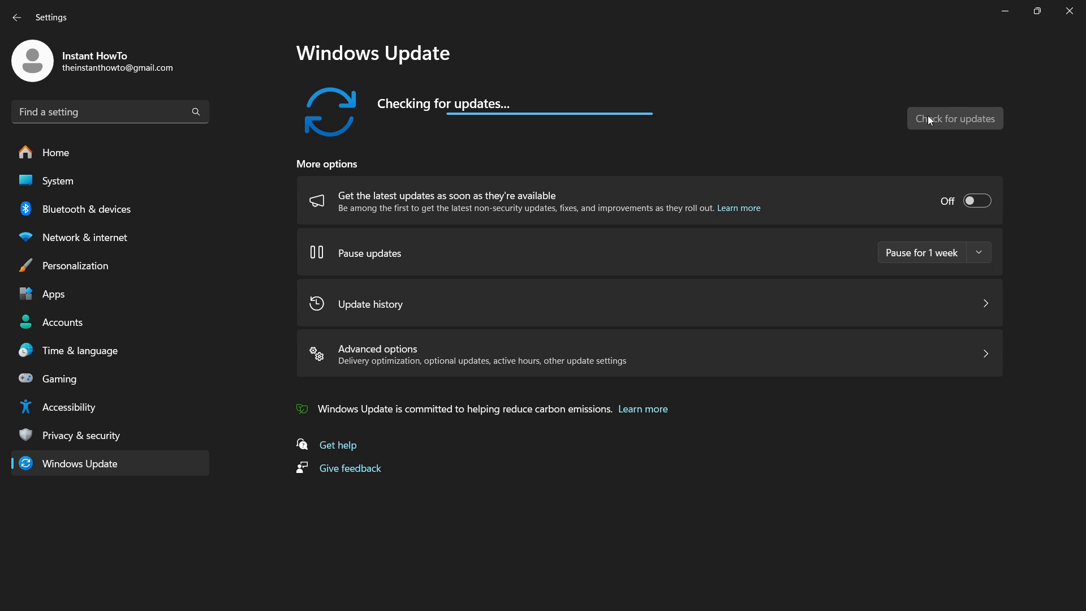
{"action": "mouse_move", "coordinate": [678, 99]}
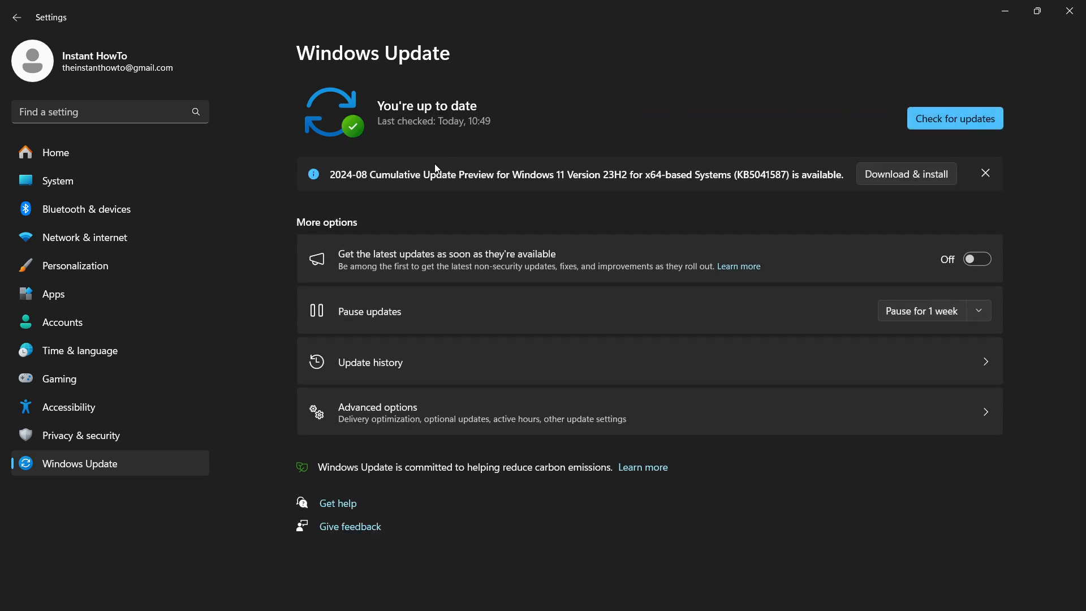
{"action": "mouse_move", "coordinate": [563, 184]}
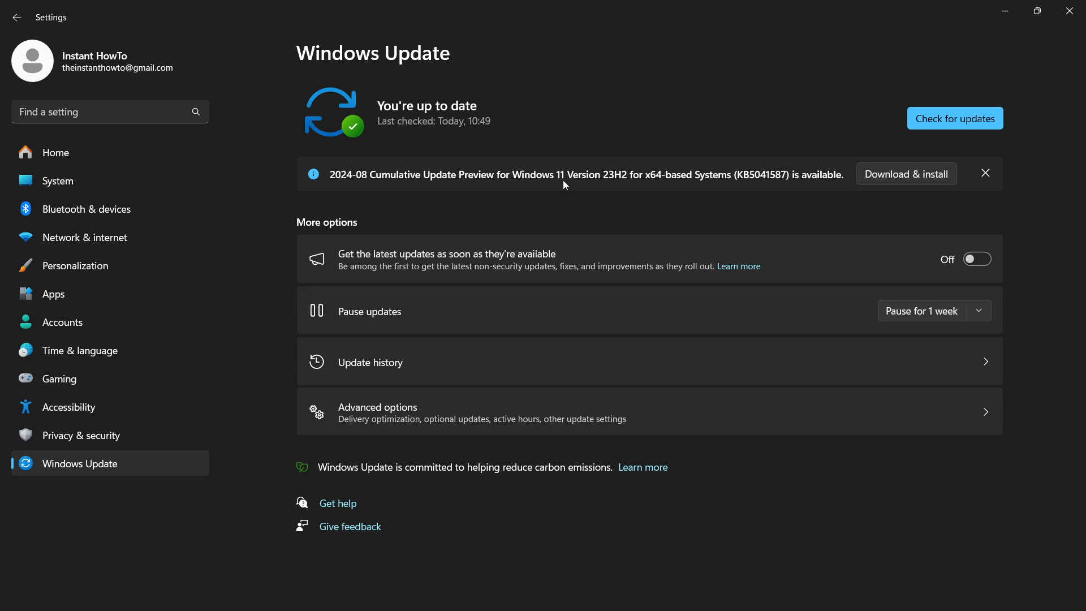
{"action": "mouse_move", "coordinate": [922, 174]}
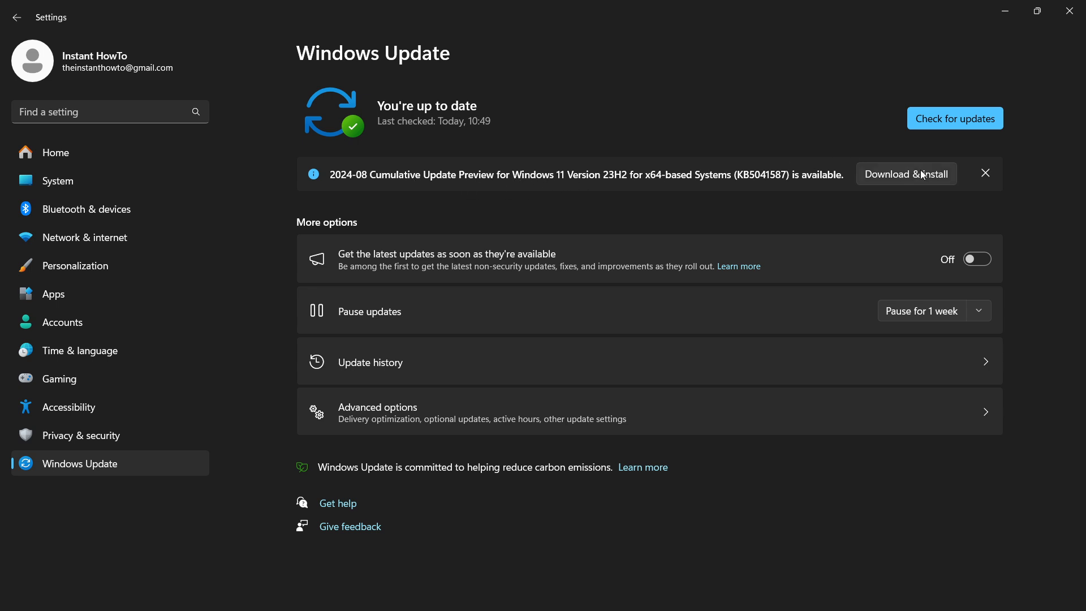
{"action": "mouse_move", "coordinate": [607, 126]}
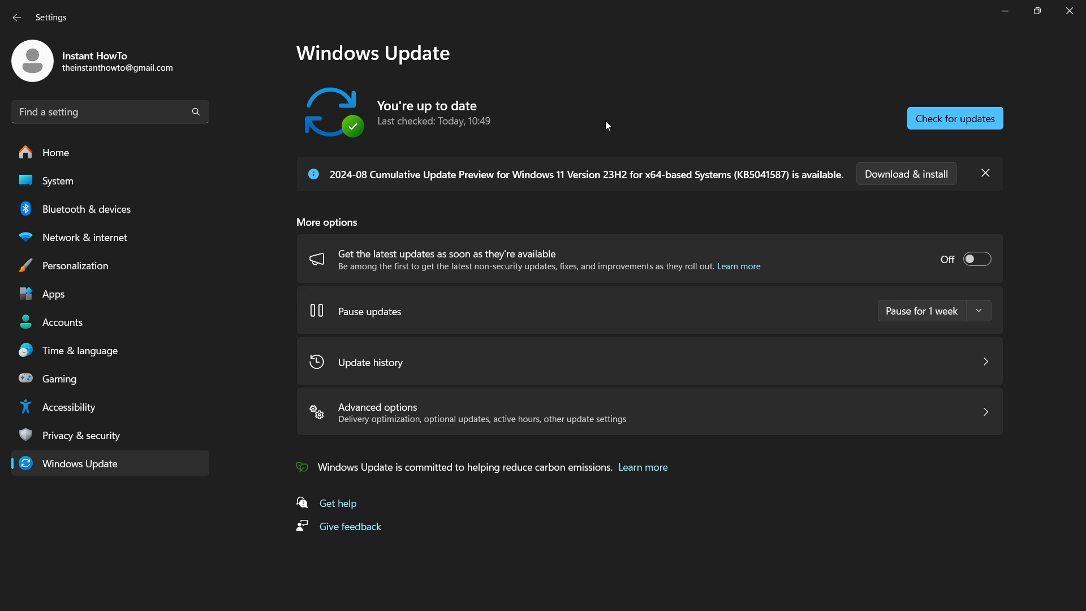
{"action": "mouse_move", "coordinate": [769, 122]}
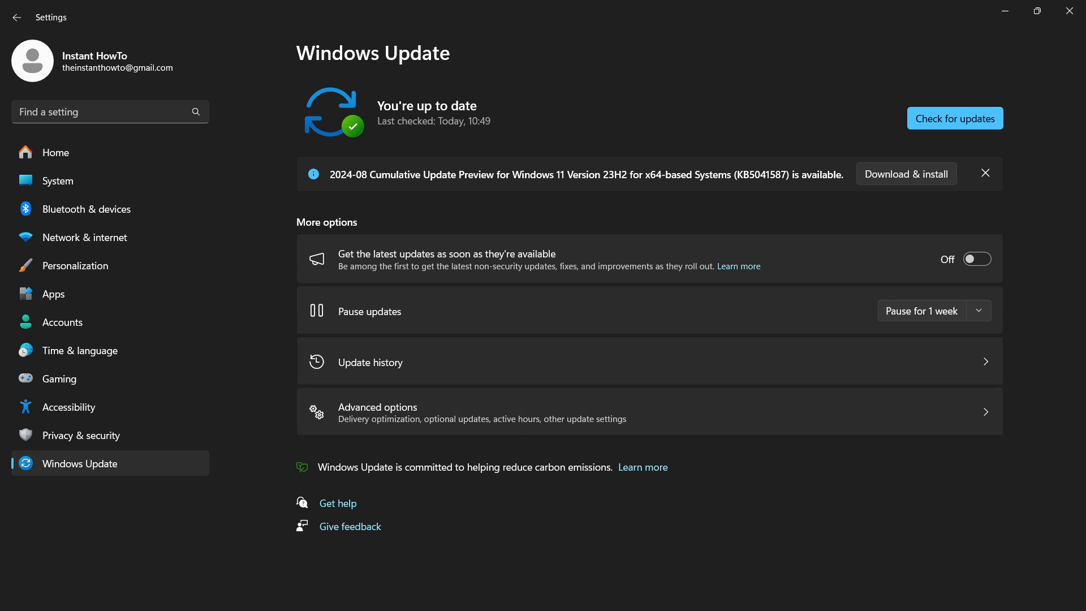
{"action": "mouse_move", "coordinate": [558, 594]}
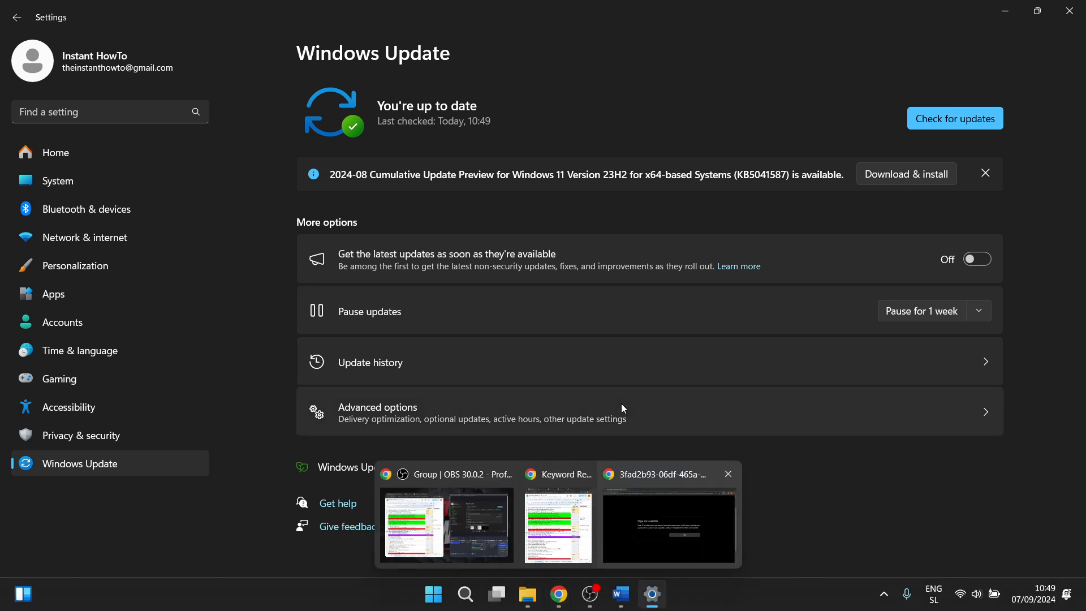
Bring the Chrome error page forward and open the Start button's power-user menu
{"action": "left_click", "coordinate": [668, 525]}
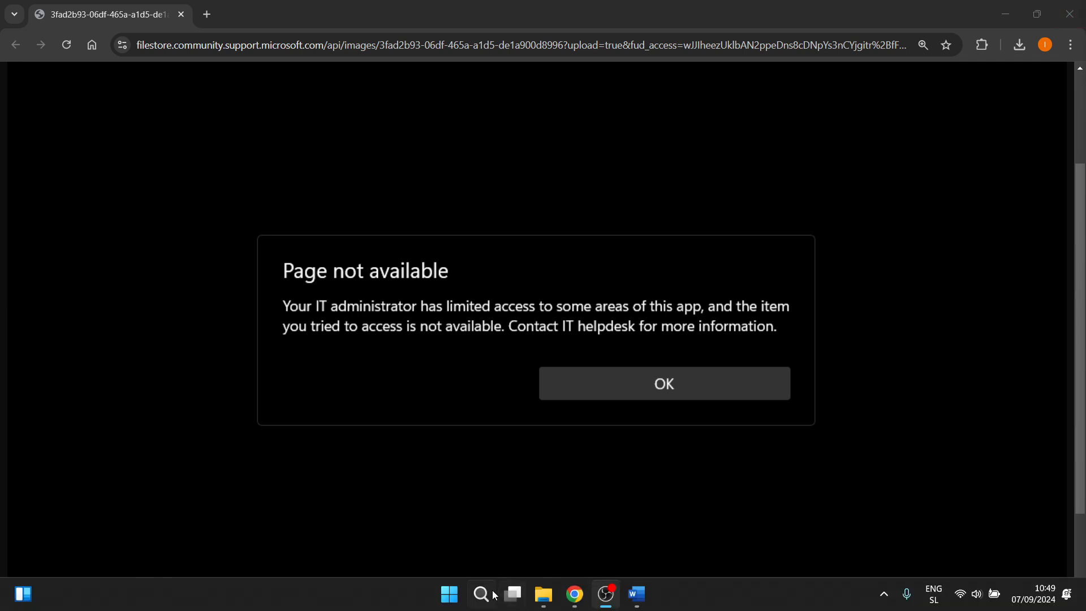
{"action": "right_click", "coordinate": [449, 593]}
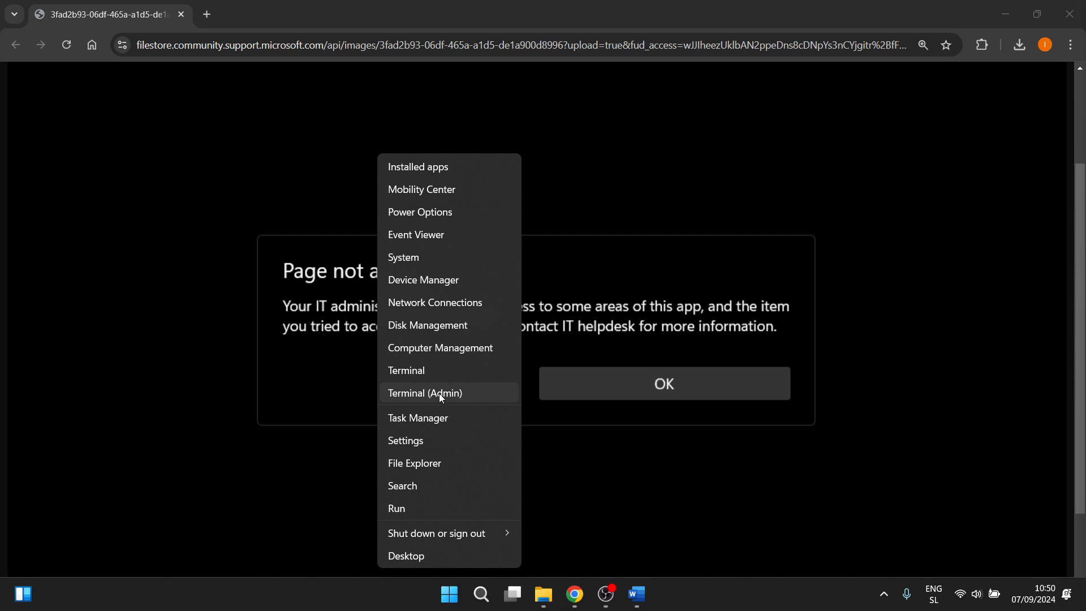
{"action": "mouse_move", "coordinate": [437, 372]}
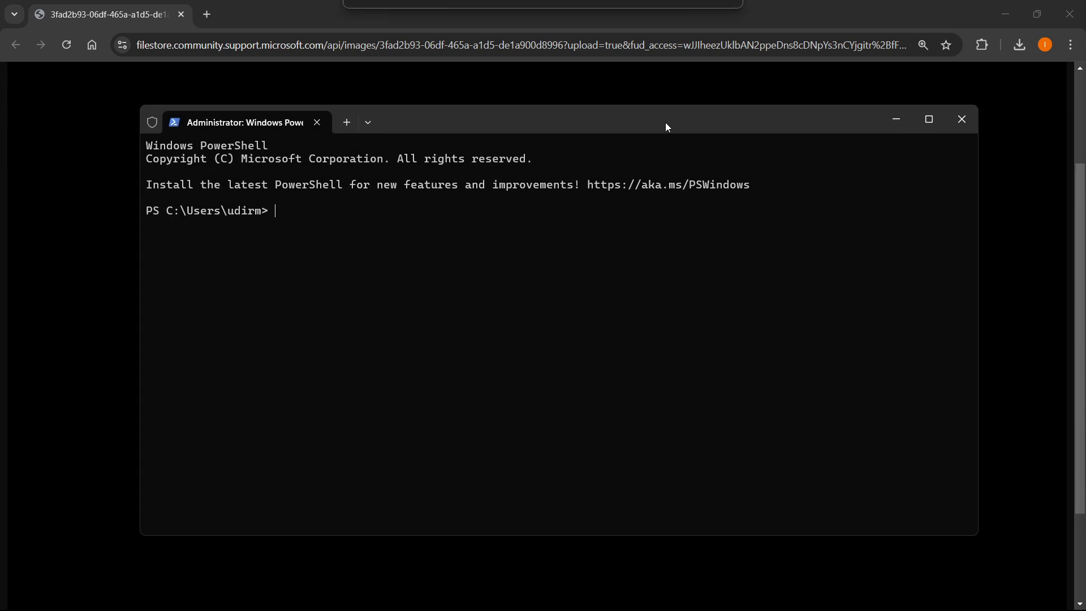
Enter set-MpPreference -UILockdown 0 at the administrator PowerShell prompt
{"action": "type", "text": "set-MpPreference -UILockdown 0"}
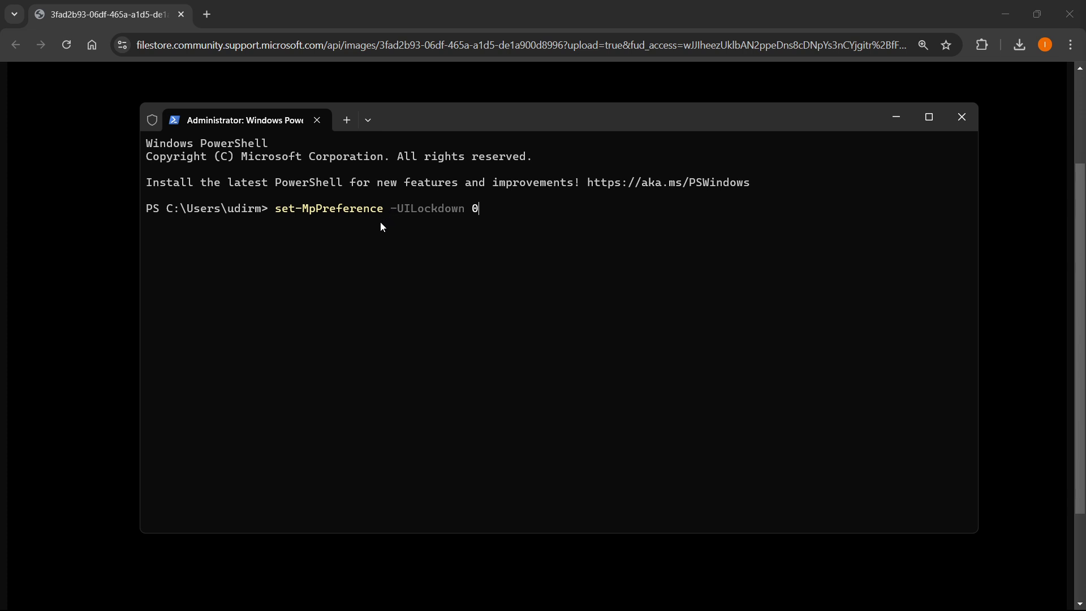
{"action": "mouse_move", "coordinate": [275, 222]}
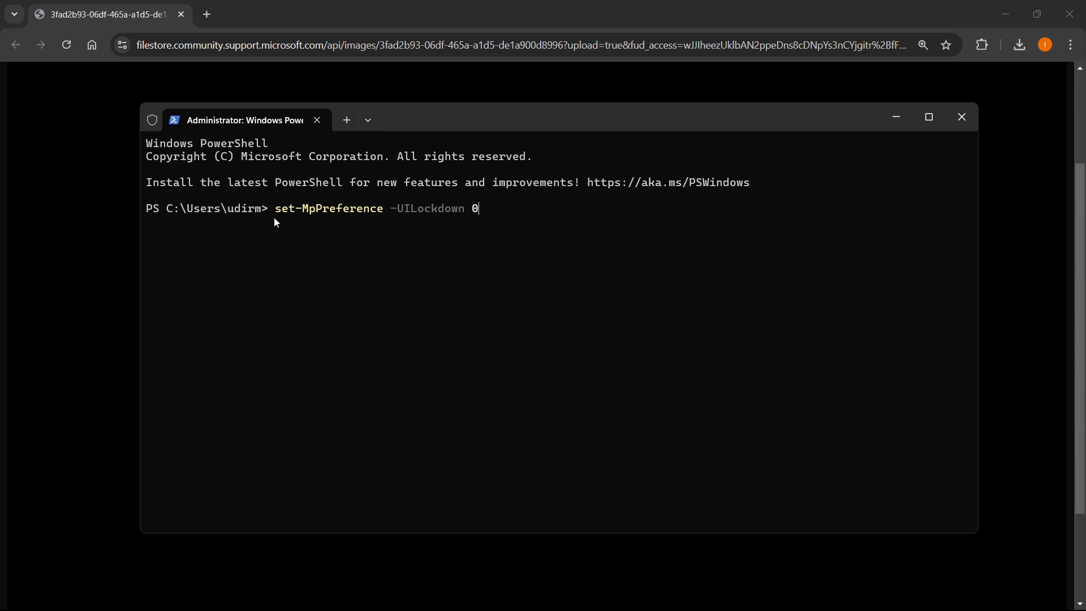
{"action": "mouse_move", "coordinate": [301, 215]}
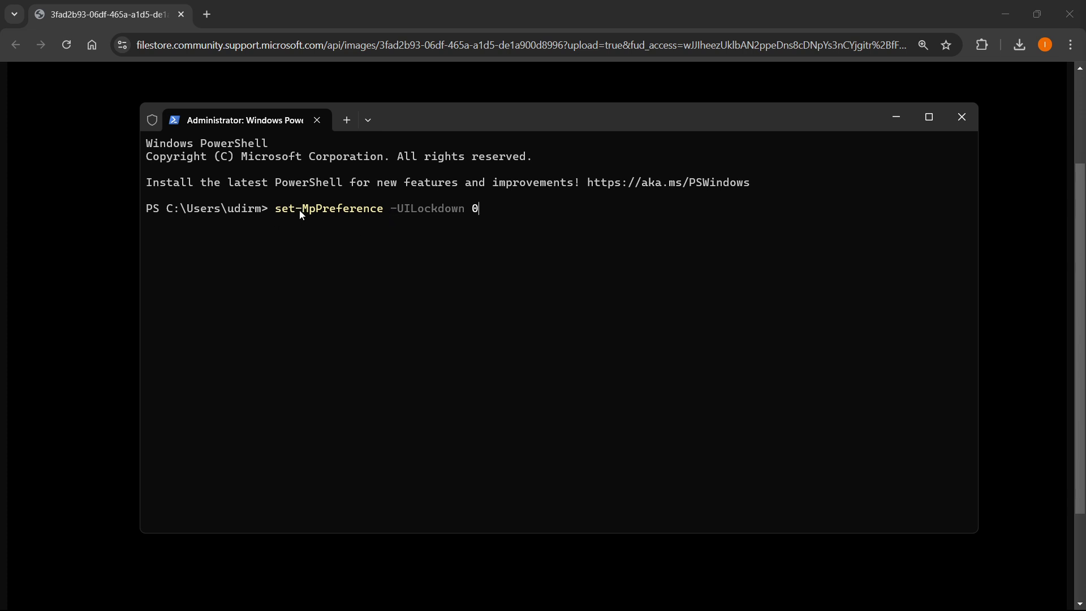
{"action": "mouse_move", "coordinate": [387, 215]}
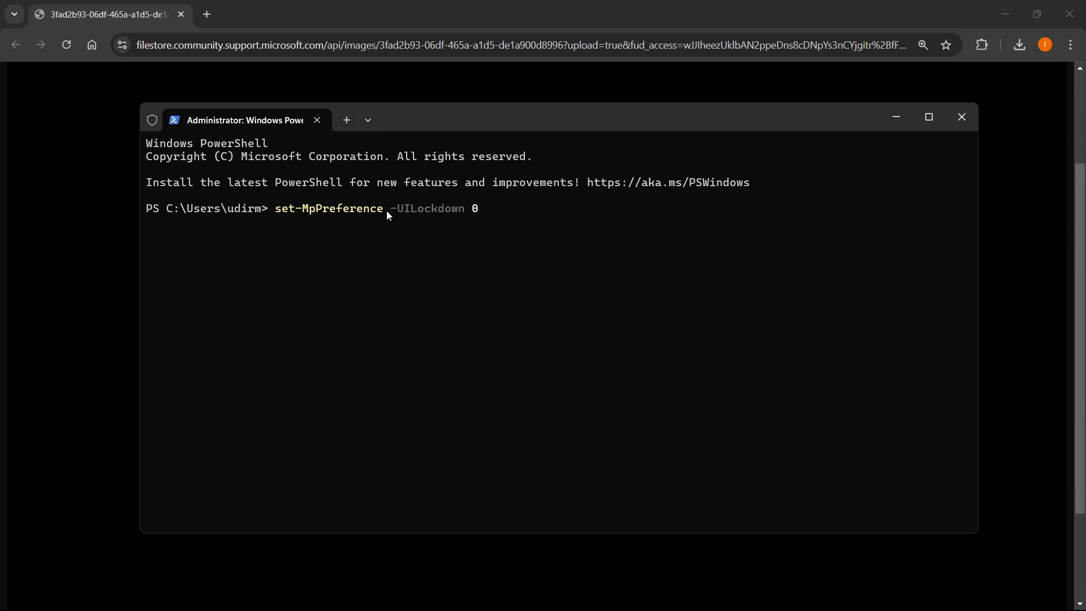
{"action": "mouse_move", "coordinate": [400, 215]}
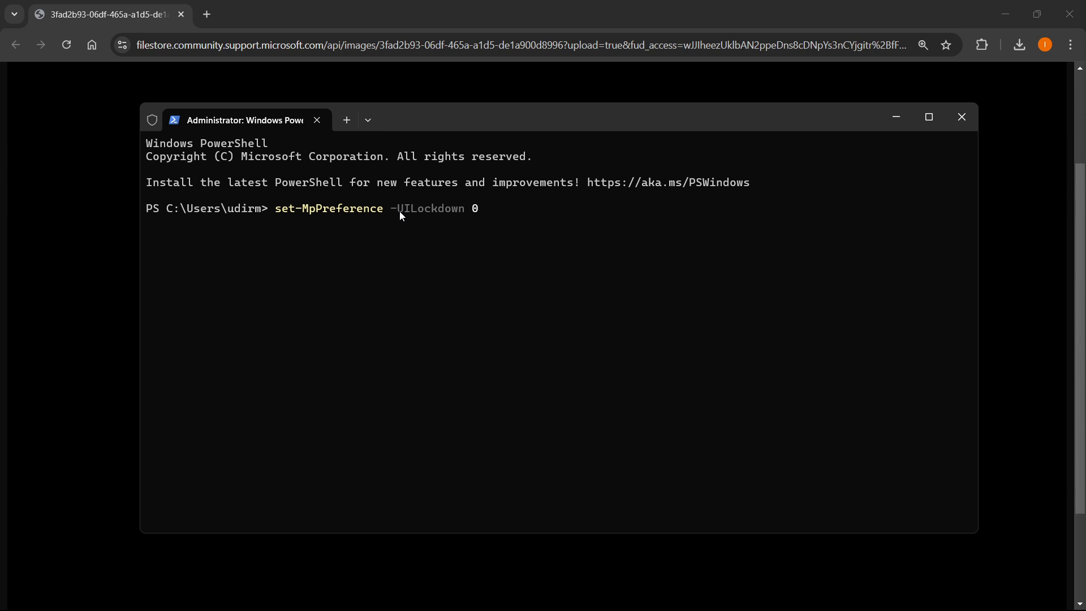
{"action": "mouse_move", "coordinate": [469, 209]}
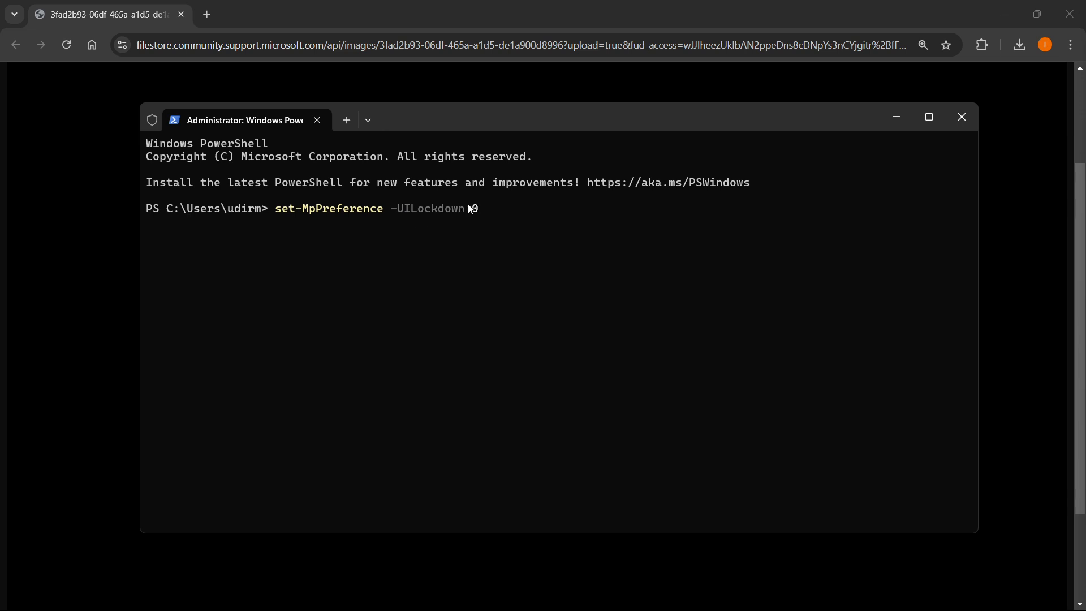
{"action": "type", "text": "0"}
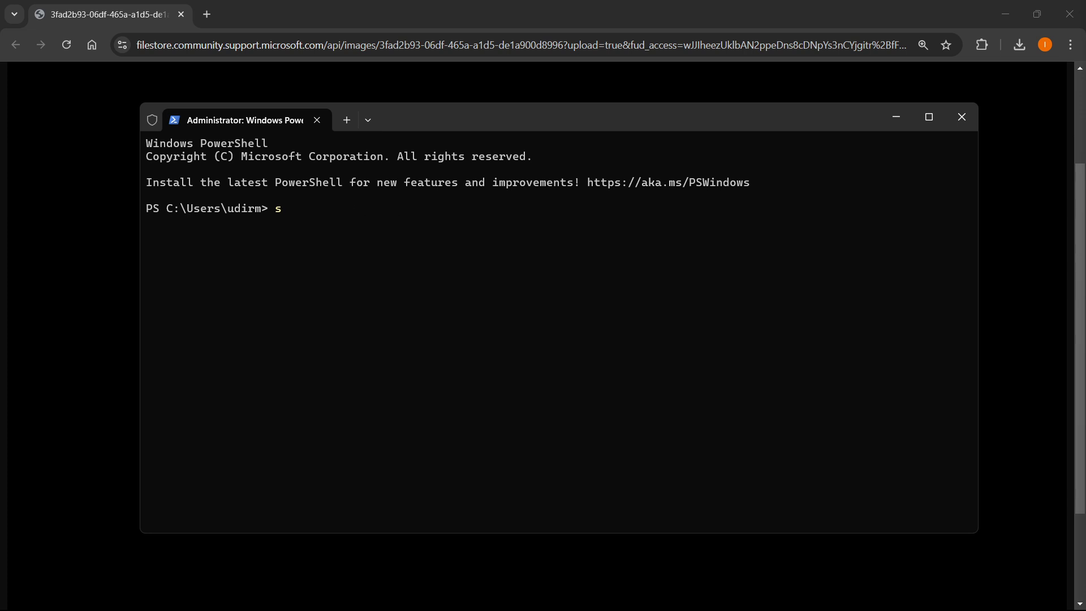
{"action": "type", "text": "et-MpPreference -UILockdown 0"}
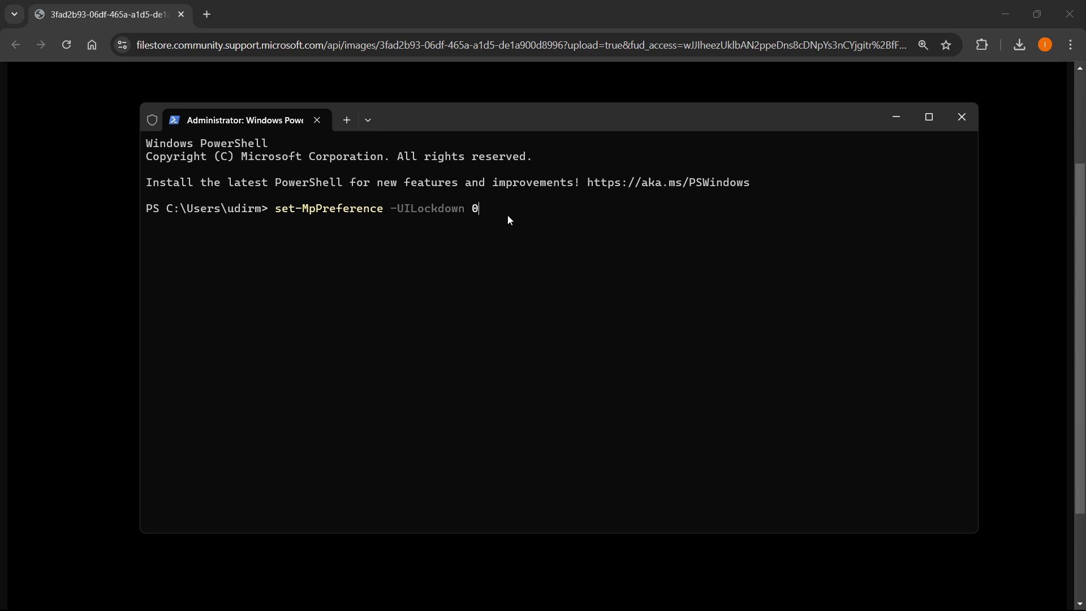
{"action": "mouse_move", "coordinate": [923, 218]}
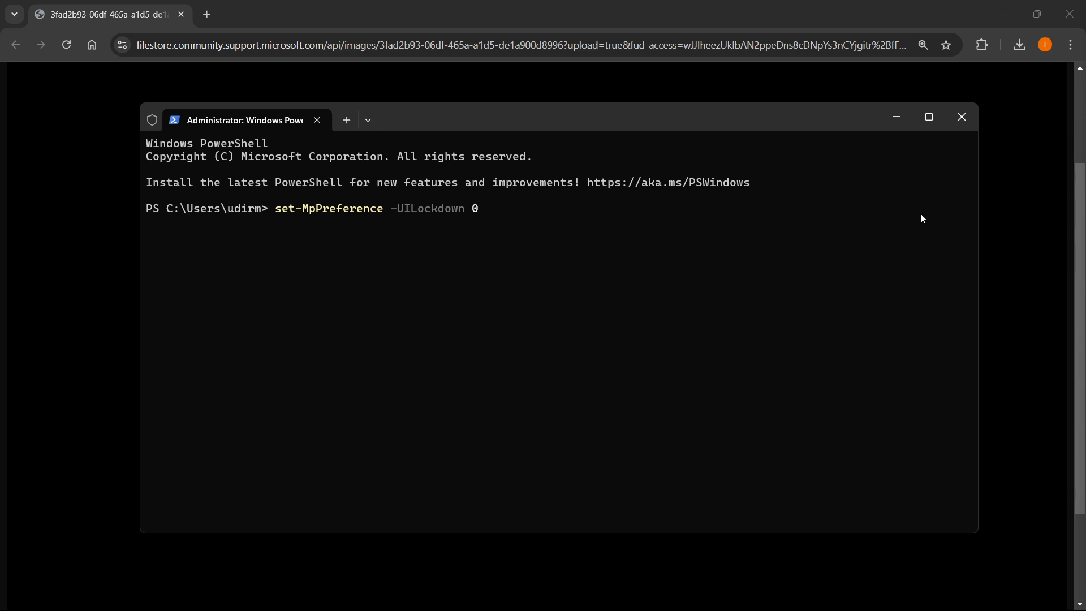
{"action": "mouse_move", "coordinate": [961, 116]}
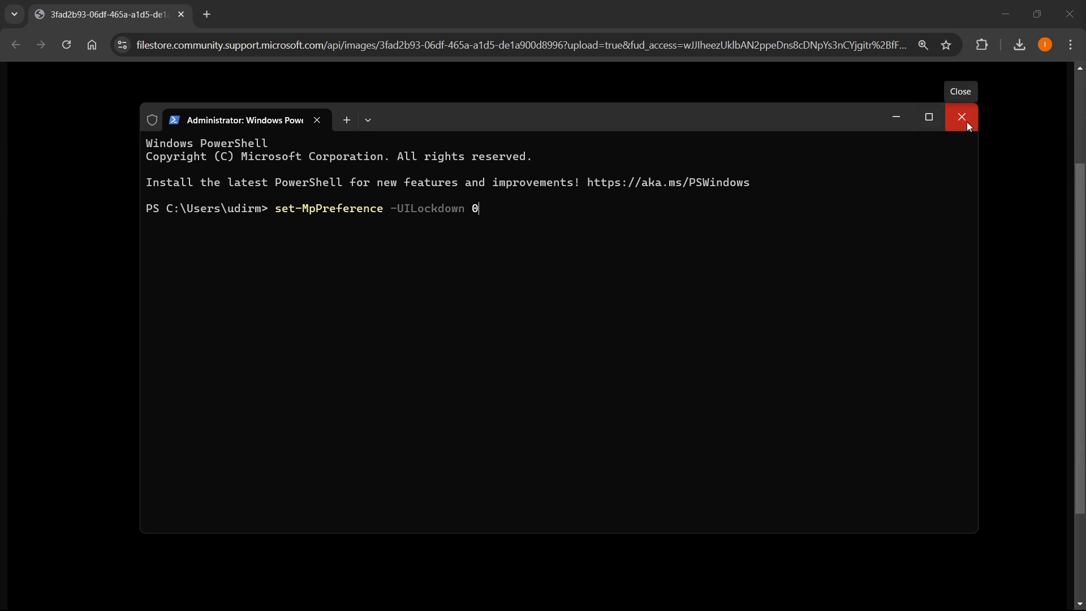
Close the administrator PowerShell window, returning to Chrome's 'Page not available' error
{"action": "left_click", "coordinate": [960, 117]}
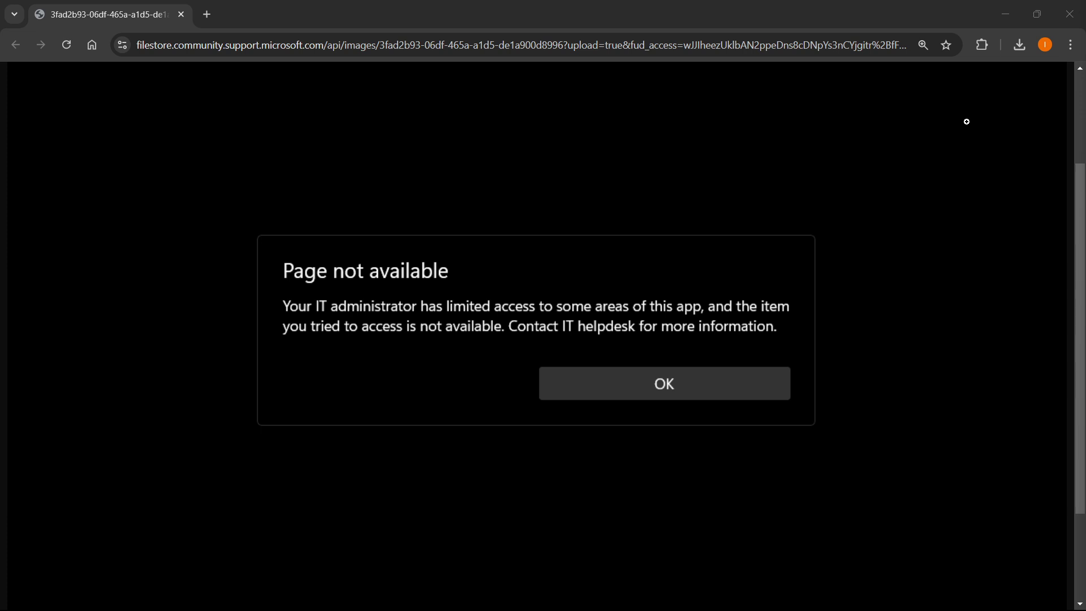
{"action": "mouse_move", "coordinate": [969, 115]}
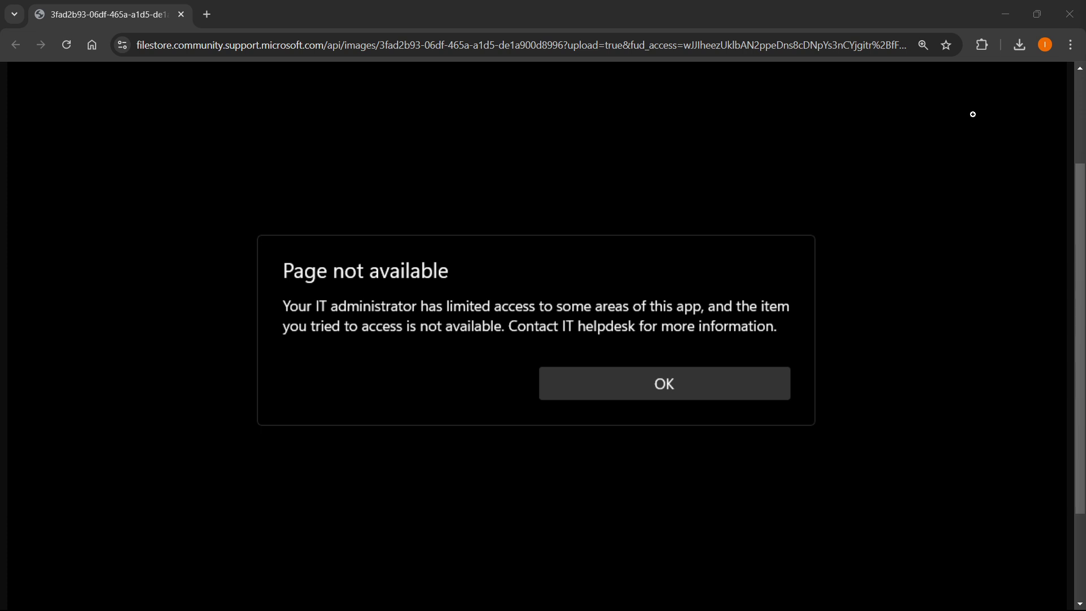